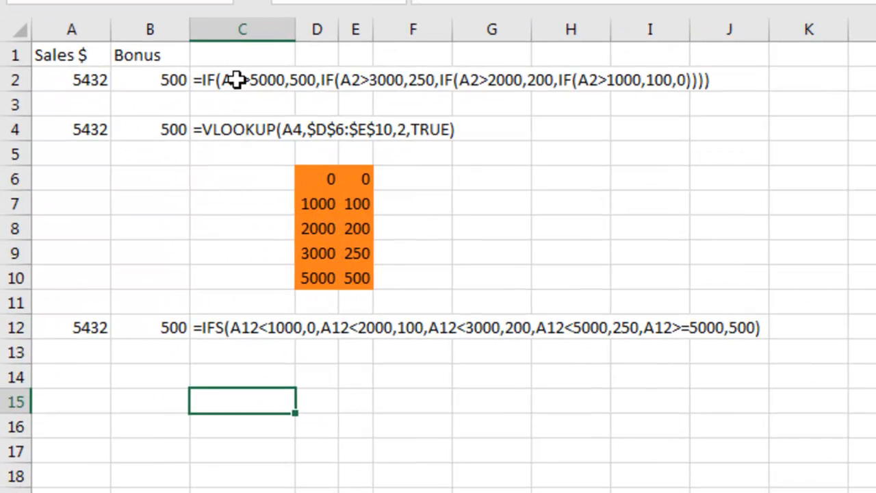
Start an IFS in B14 returning 0 under 1000 and 100 under 2000 for A12, then discard it
click(242, 80)
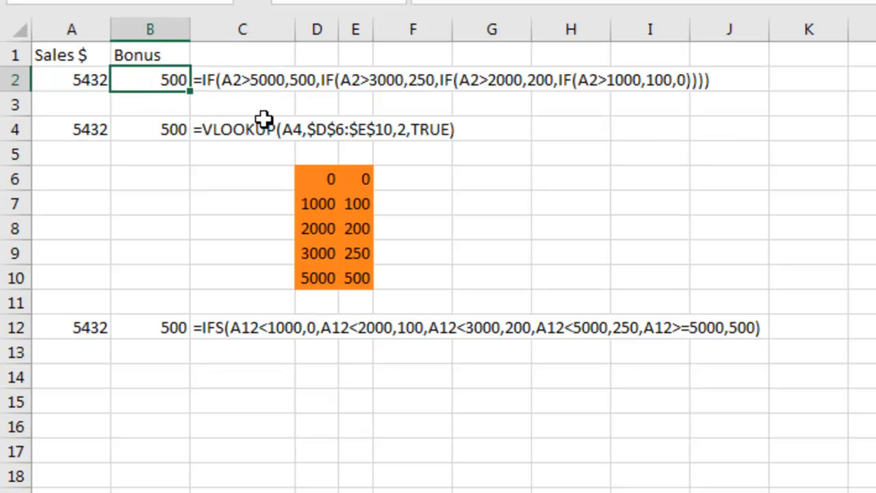
mouse_move(587, 130)
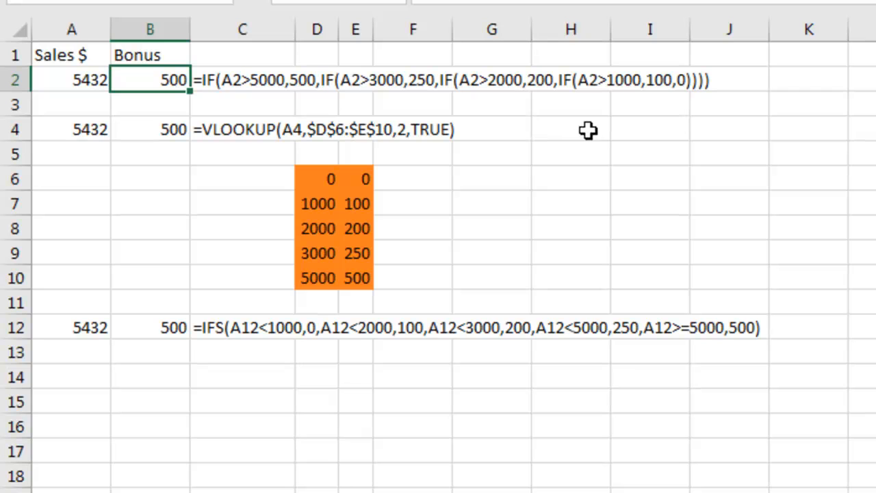
mouse_move(641, 79)
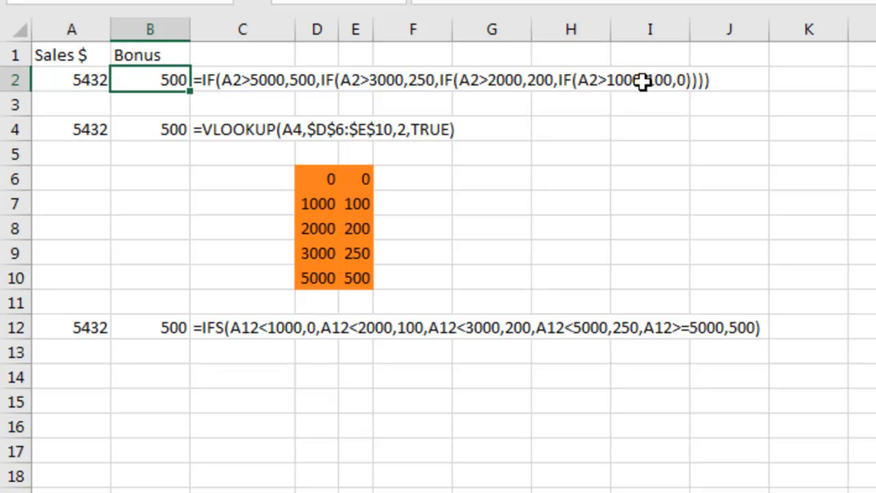
mouse_move(495, 90)
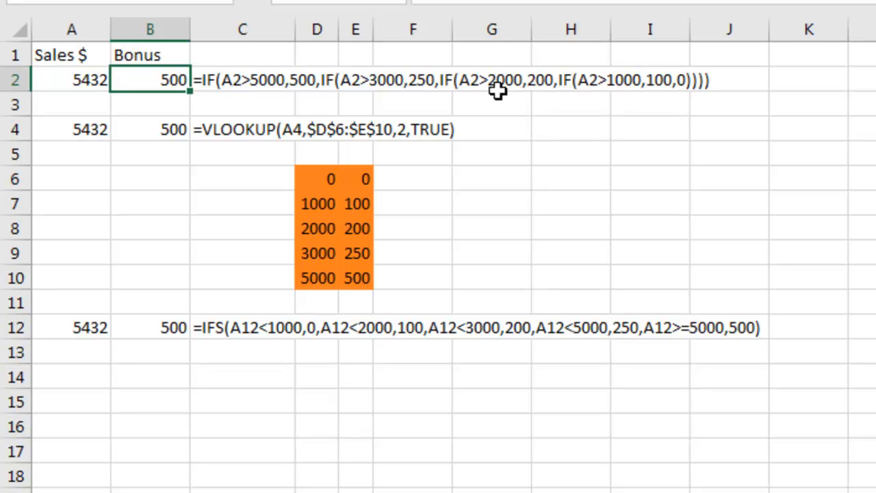
mouse_move(227, 73)
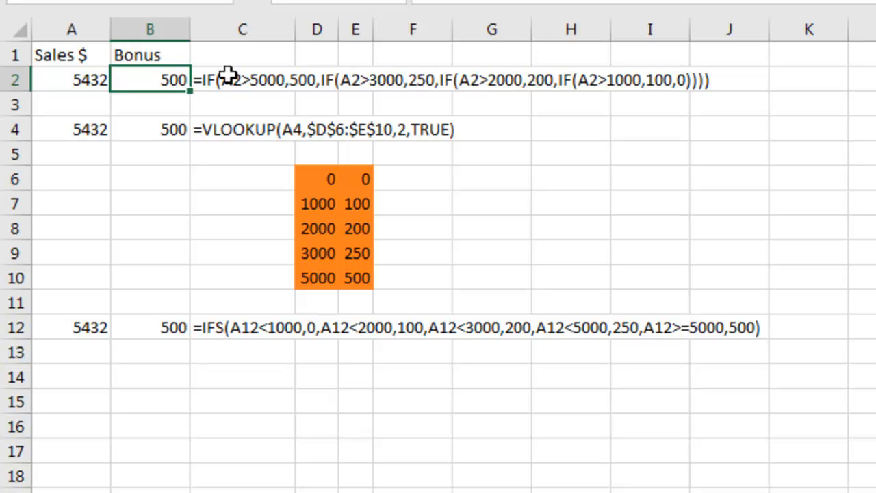
mouse_move(213, 83)
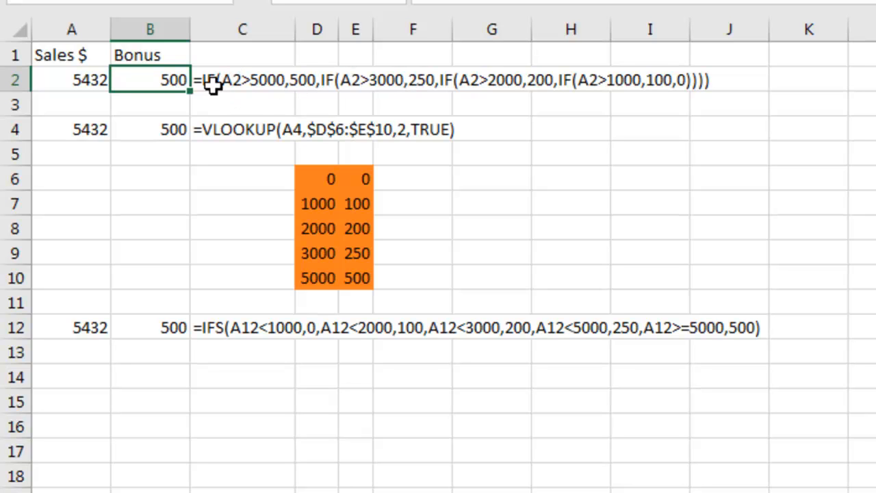
mouse_move(568, 82)
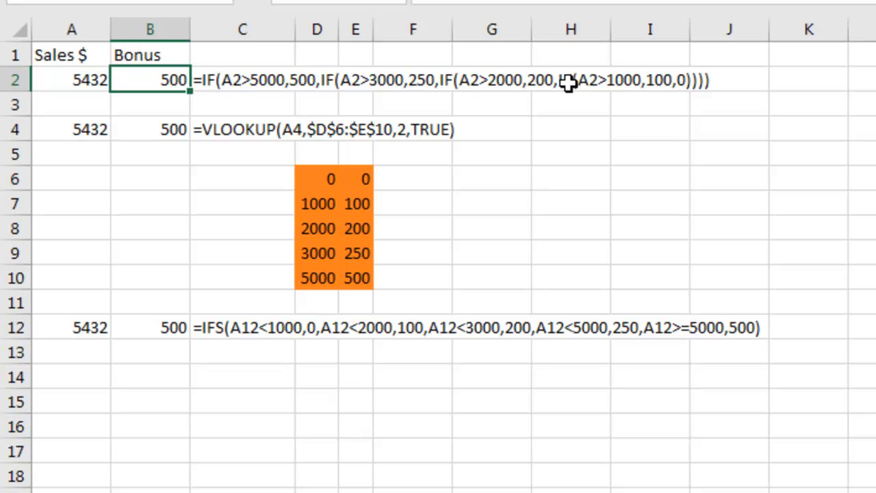
mouse_move(676, 99)
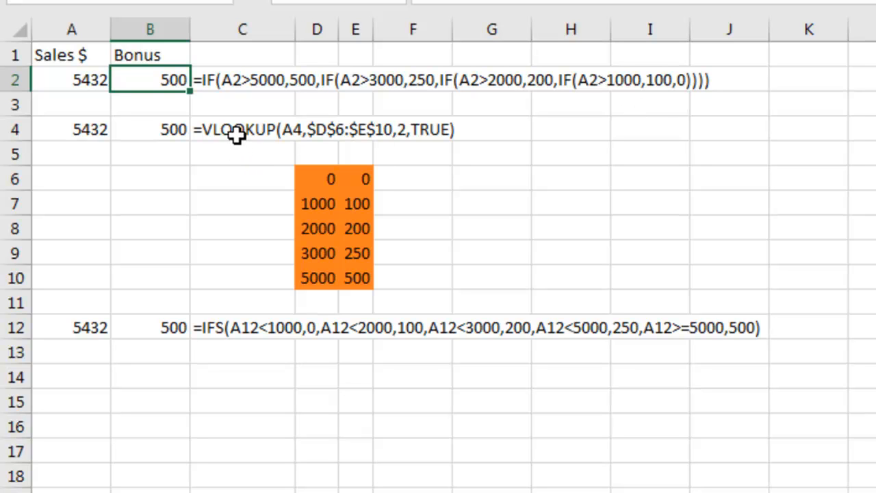
mouse_move(460, 130)
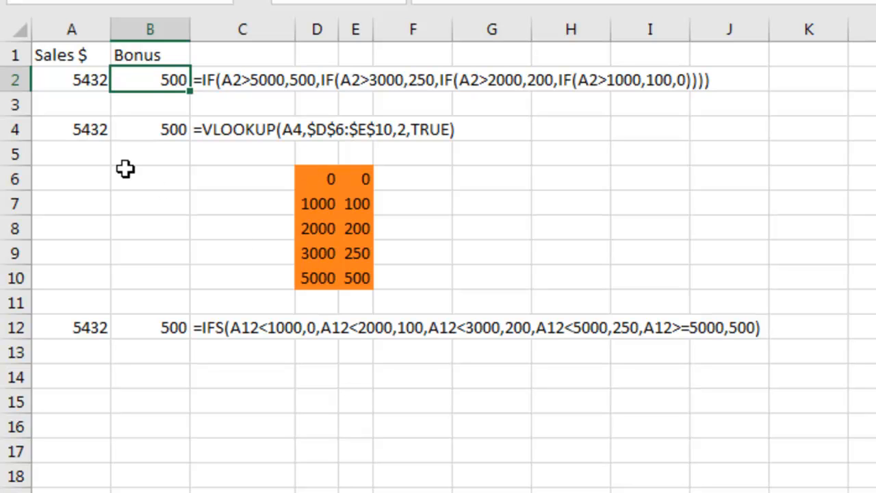
mouse_move(320, 216)
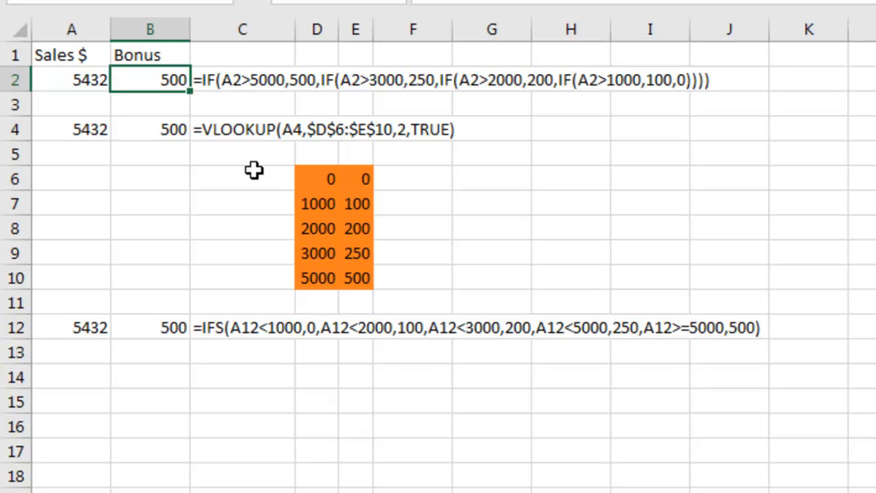
mouse_move(263, 176)
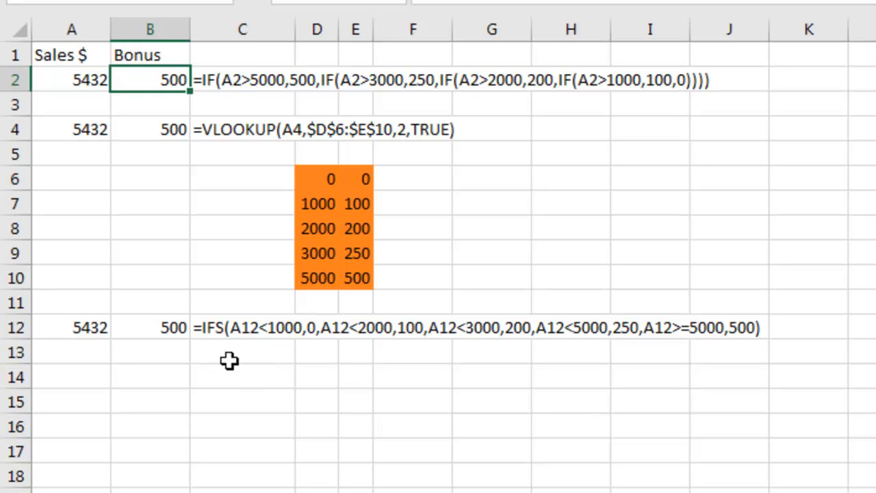
mouse_move(219, 370)
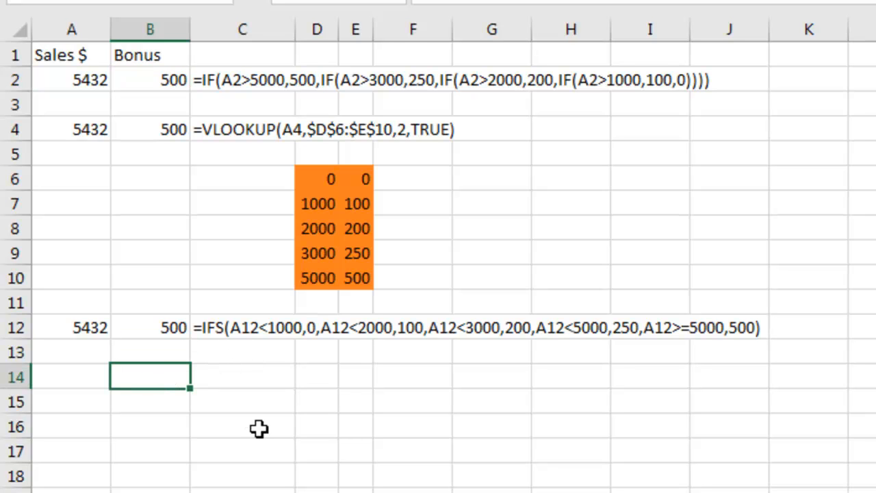
text(=IFS(A12)
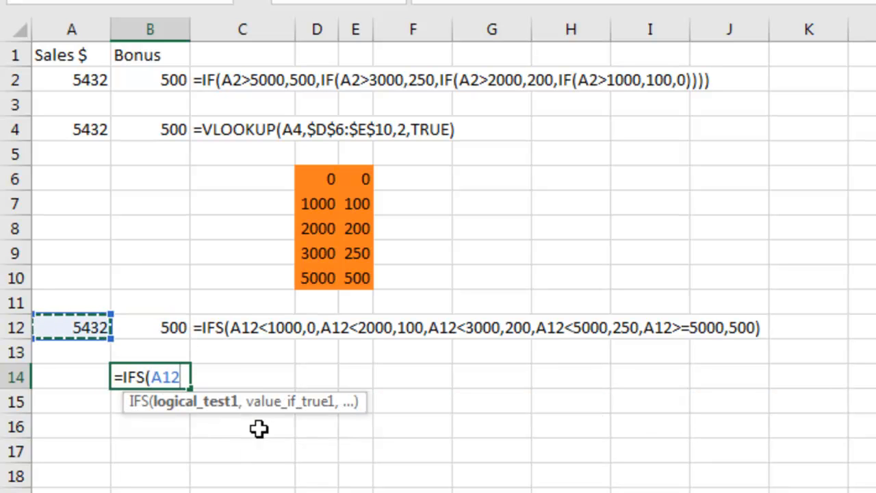
text(<1)
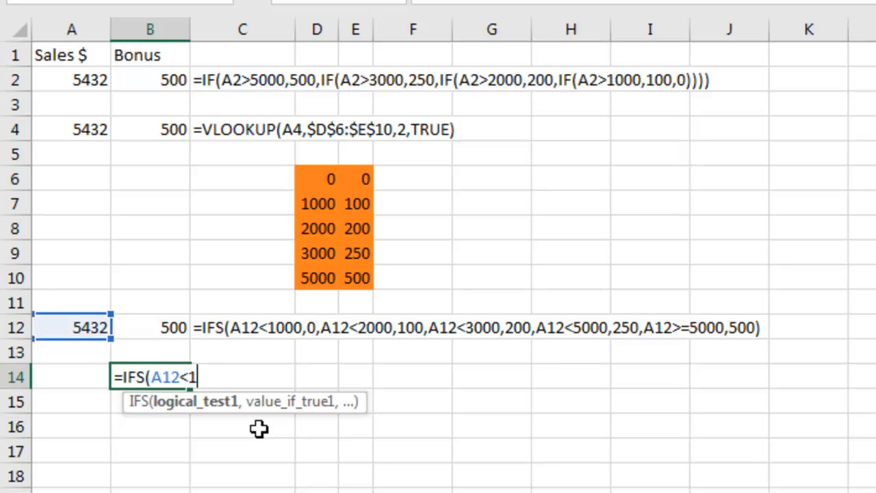
text(000,0)
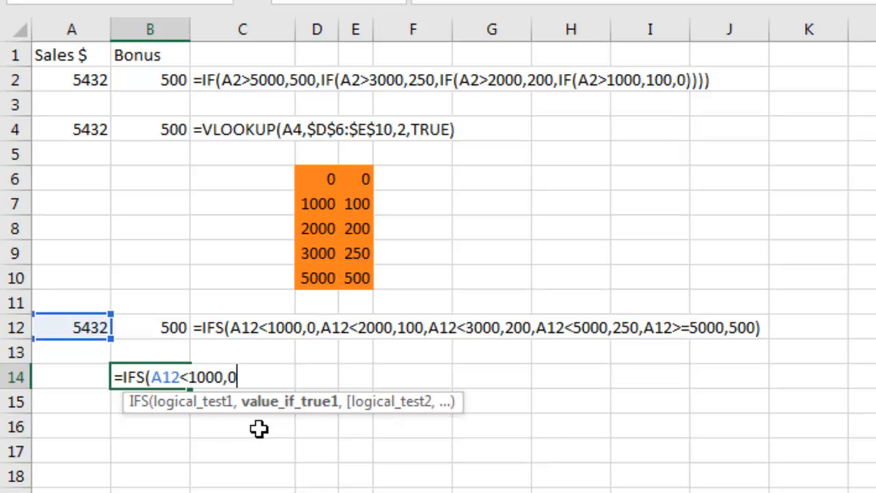
text(,)
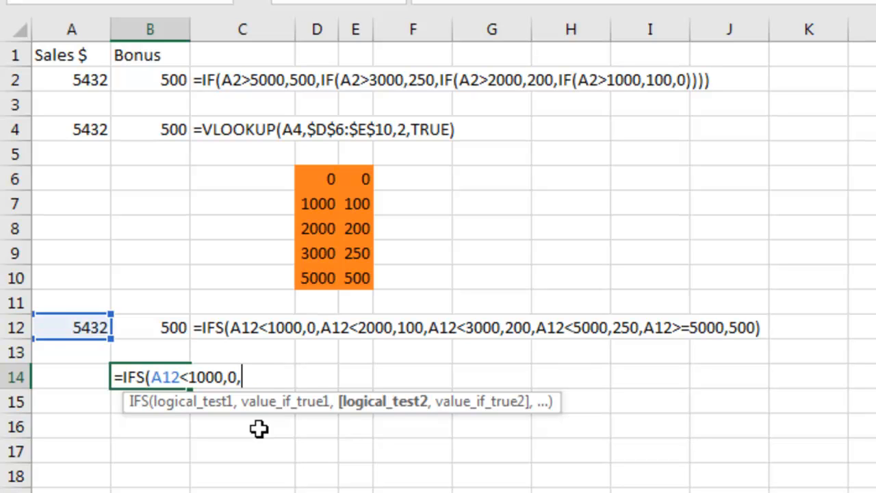
text(A12<200)
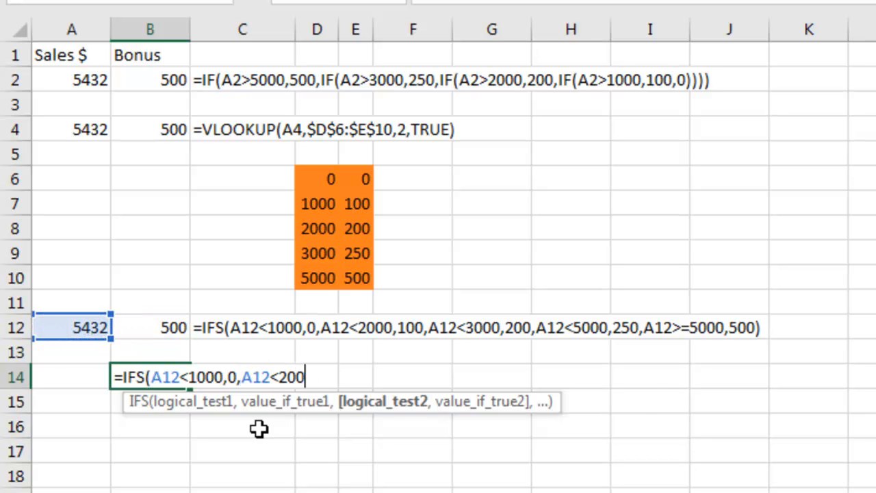
text(0,100)
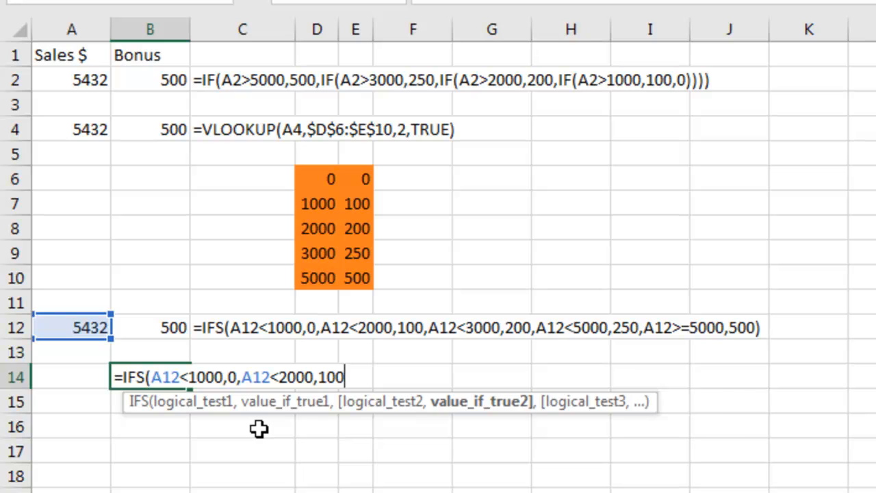
text(,)
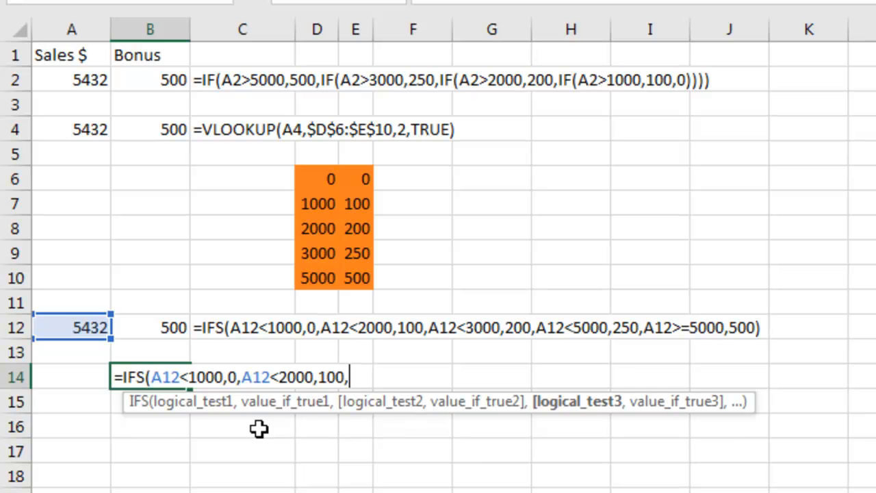
key(Escape)
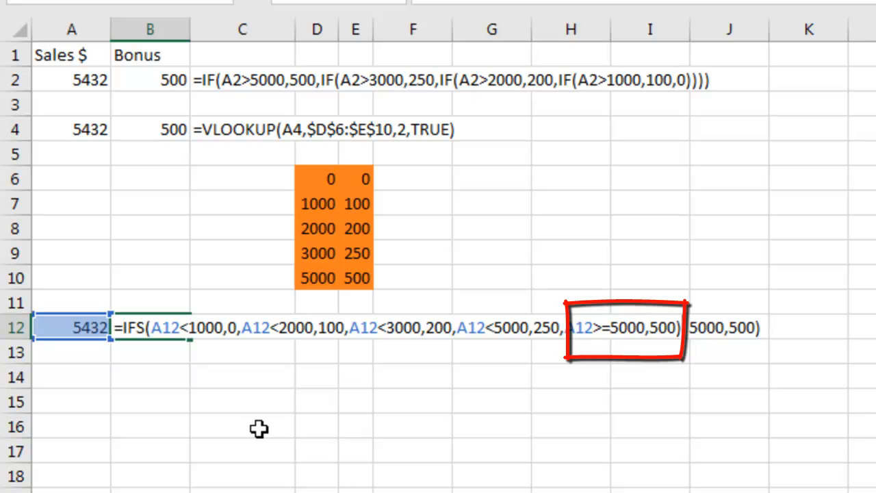
mouse_move(587, 339)
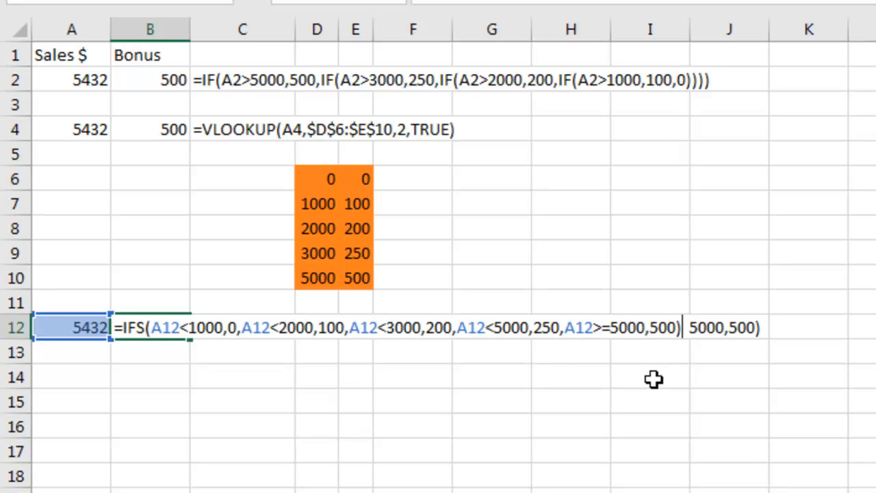
mouse_move(642, 398)
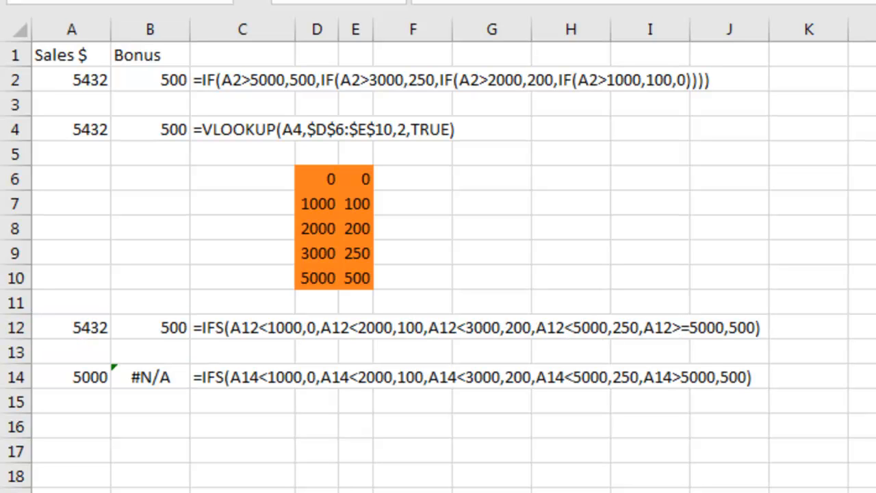
mouse_move(677, 362)
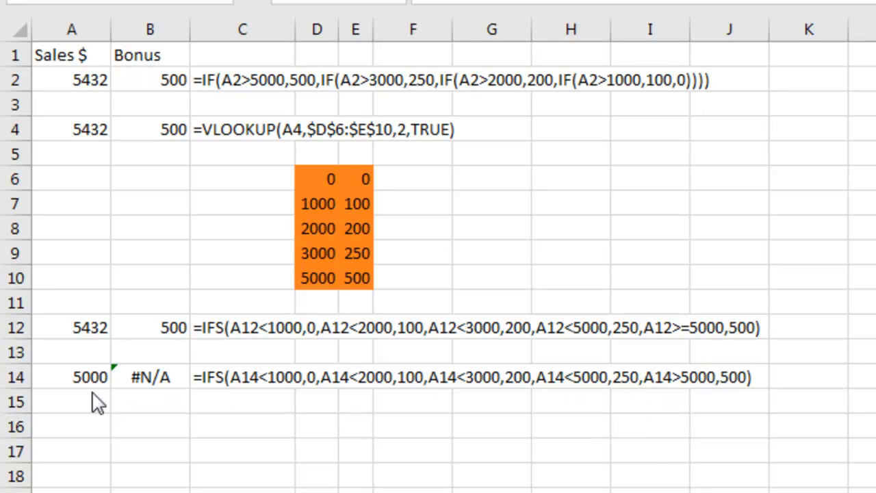
mouse_move(151, 395)
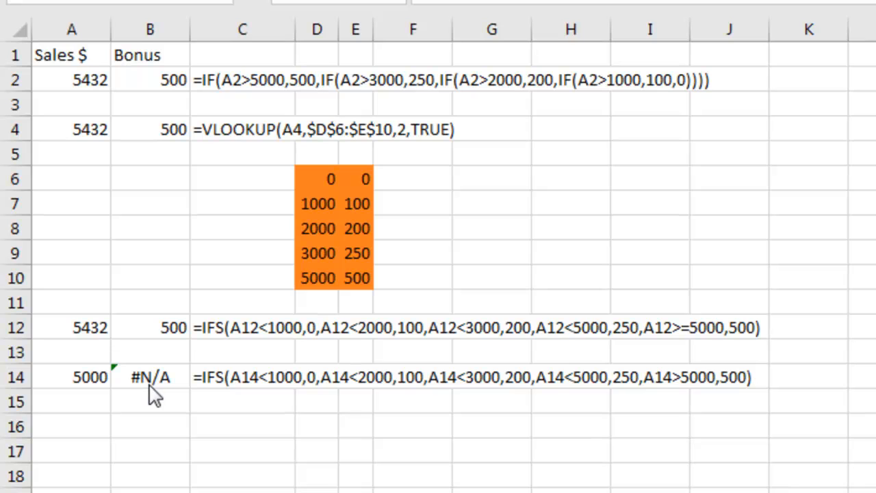
mouse_move(797, 386)
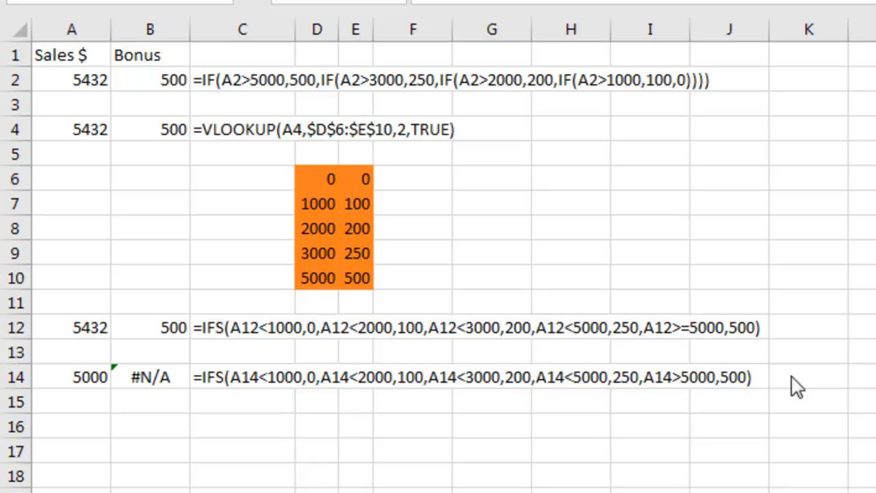
mouse_move(248, 359)
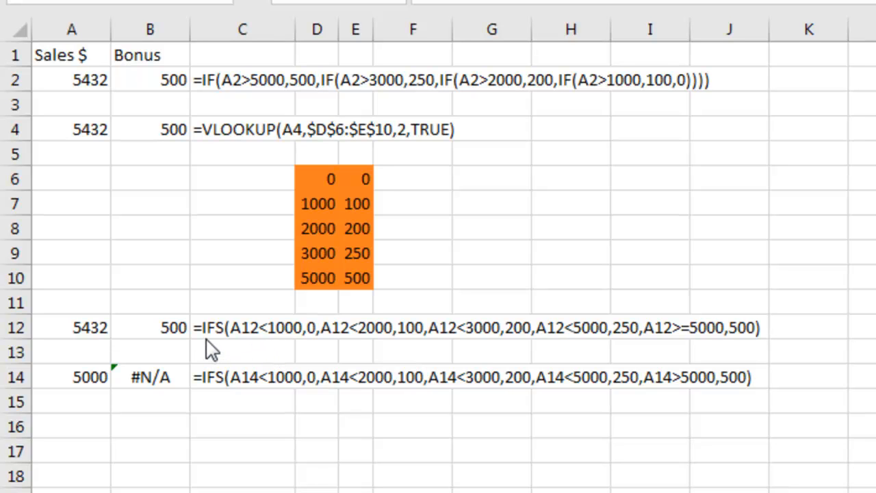
mouse_move(226, 353)
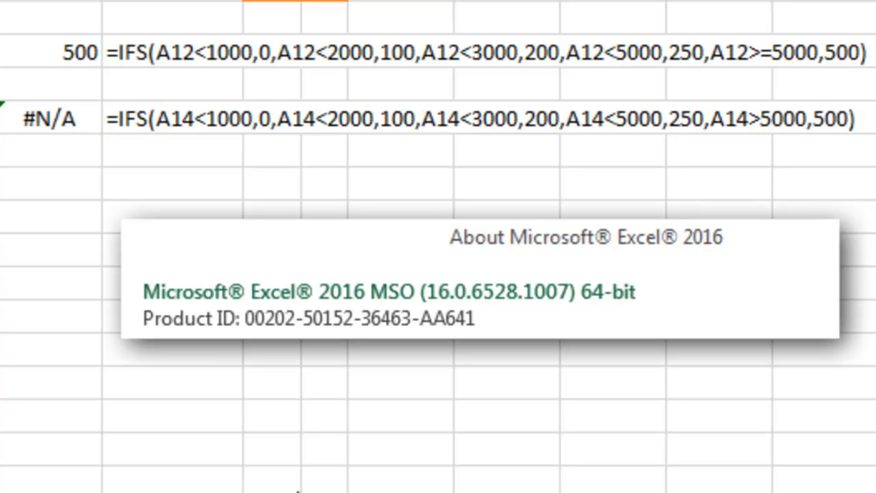
mouse_move(493, 322)
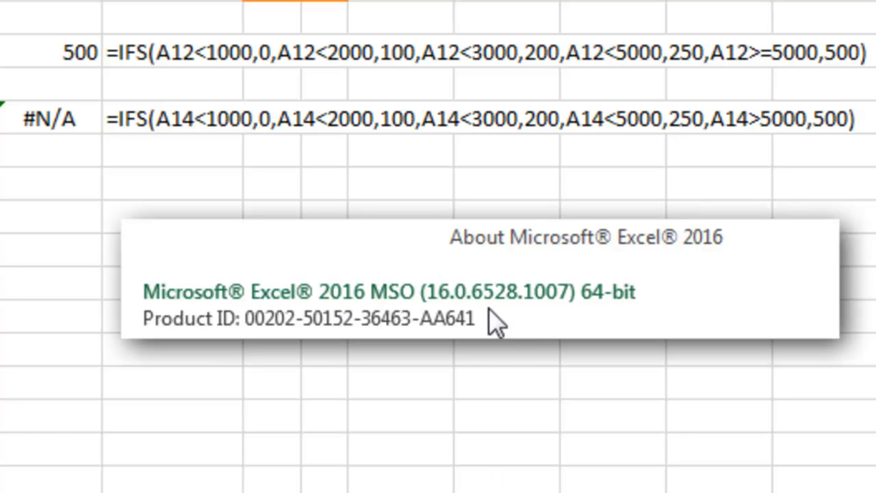
mouse_move(591, 3)
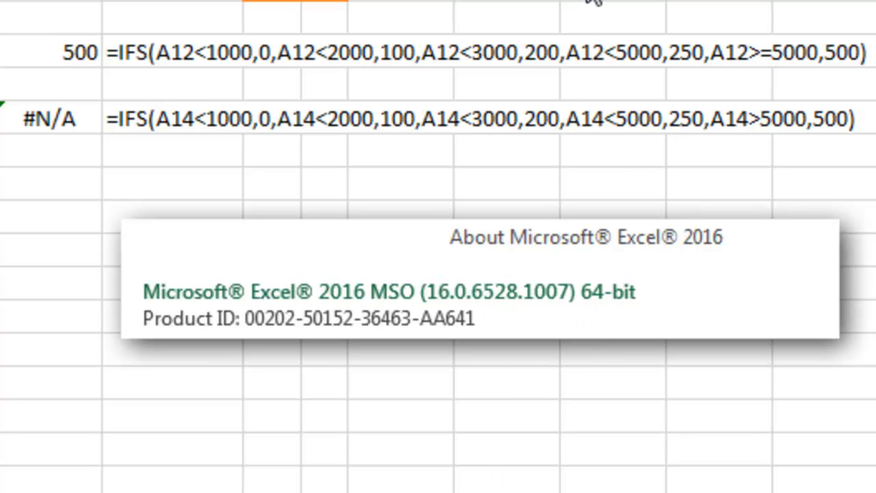